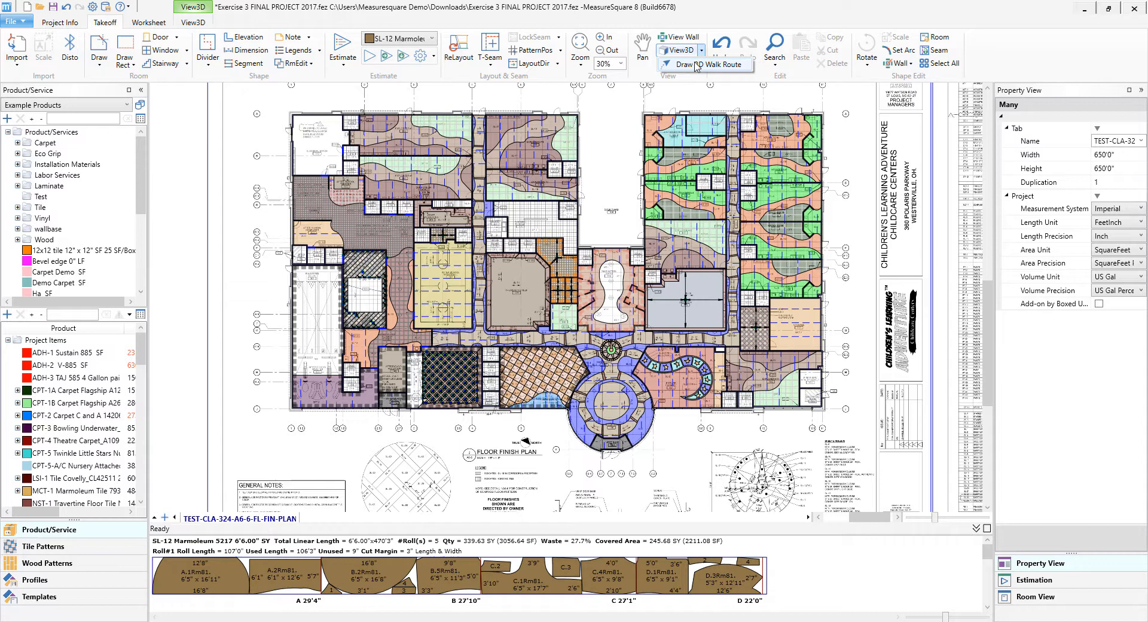
Draw Walk 1, a roughly 56-foot walk route along the floor plan corridors.
{"action": "left_click", "coordinate": [691, 65]}
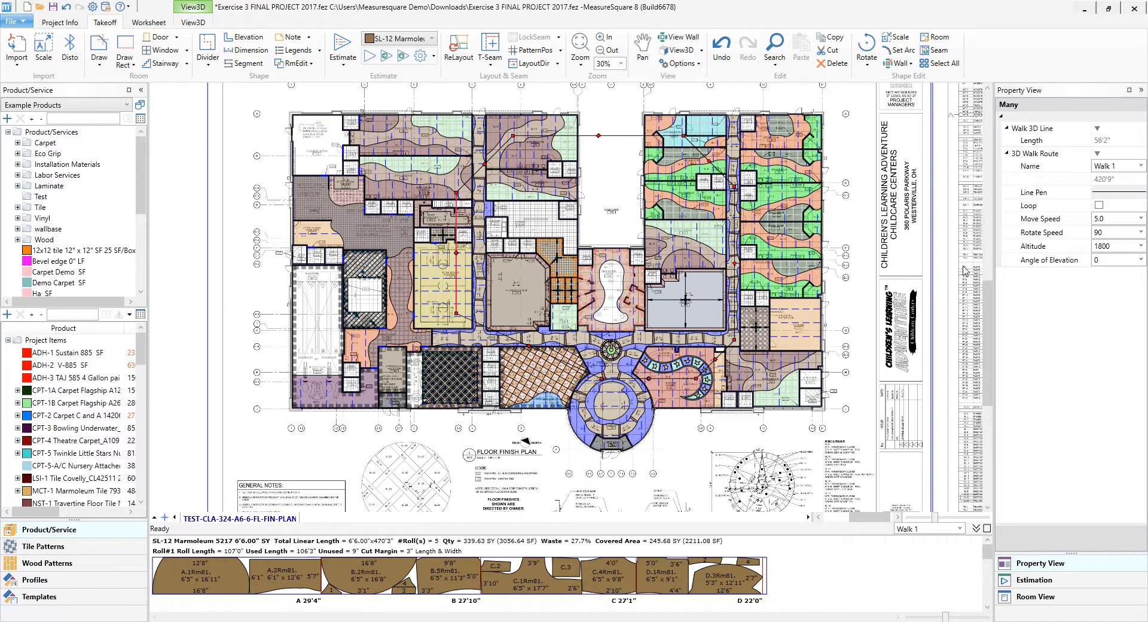
Set Walk 1 to loop, move speed 3.0, elevation angle -30 and rotate speed 60.
{"action": "left_click", "coordinate": [1048, 205]}
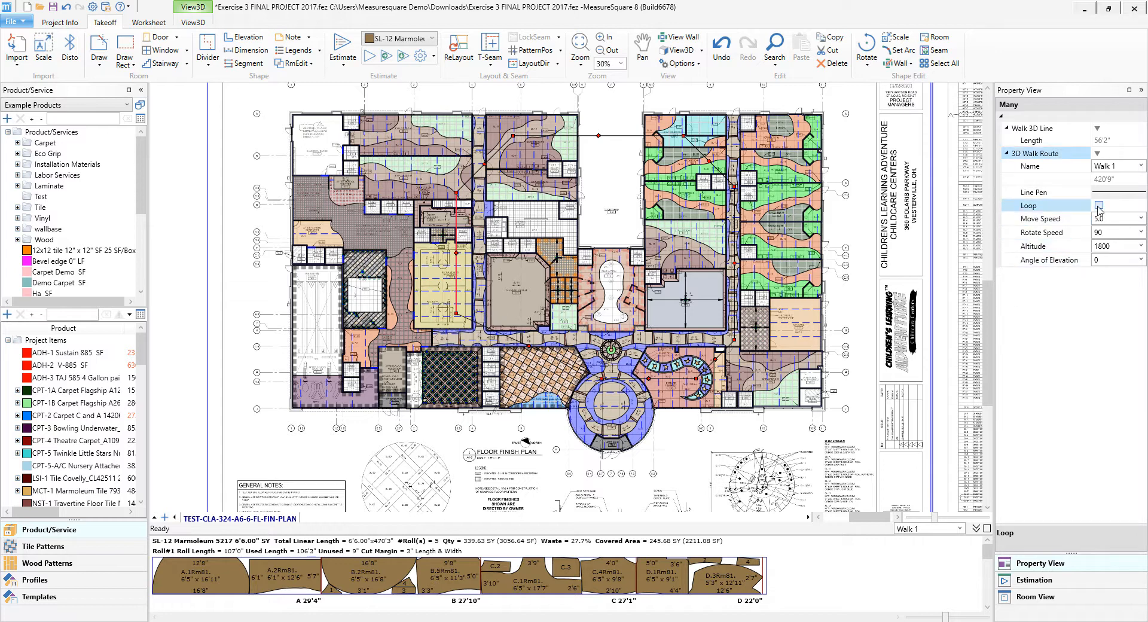
{"action": "left_click", "coordinate": [1098, 205]}
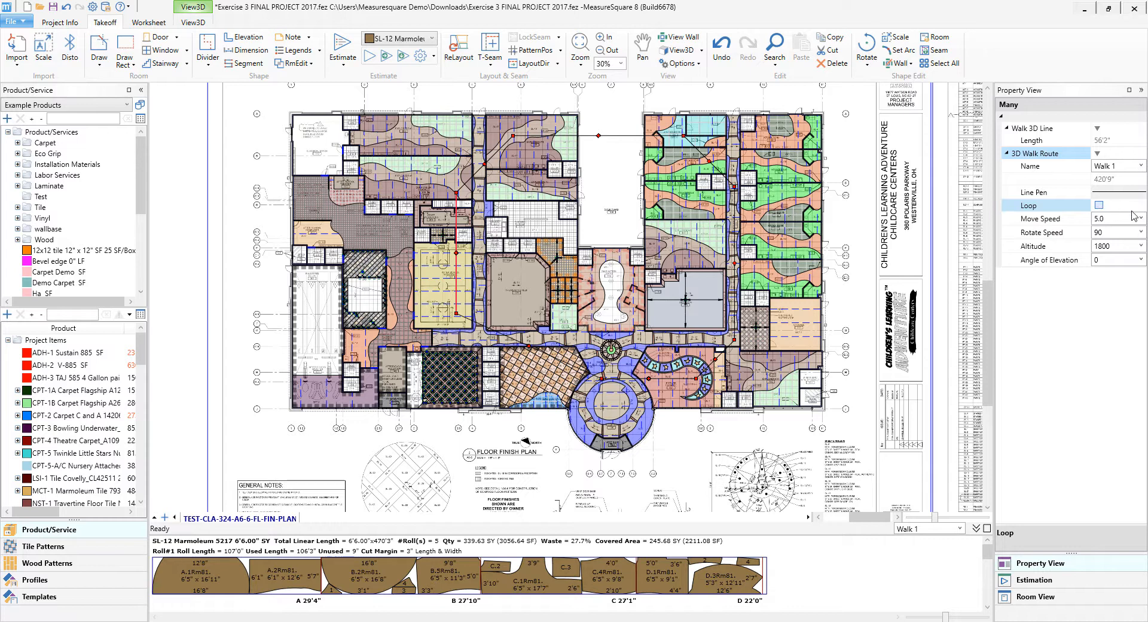
{"action": "left_click", "coordinate": [1098, 205]}
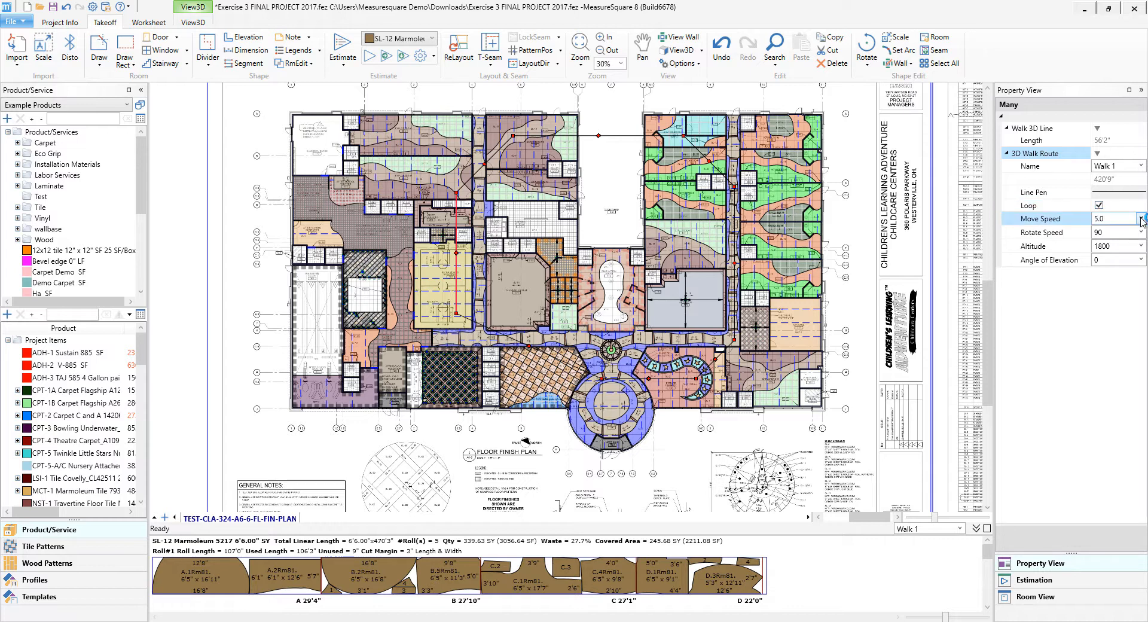
{"action": "left_click", "coordinate": [1139, 218]}
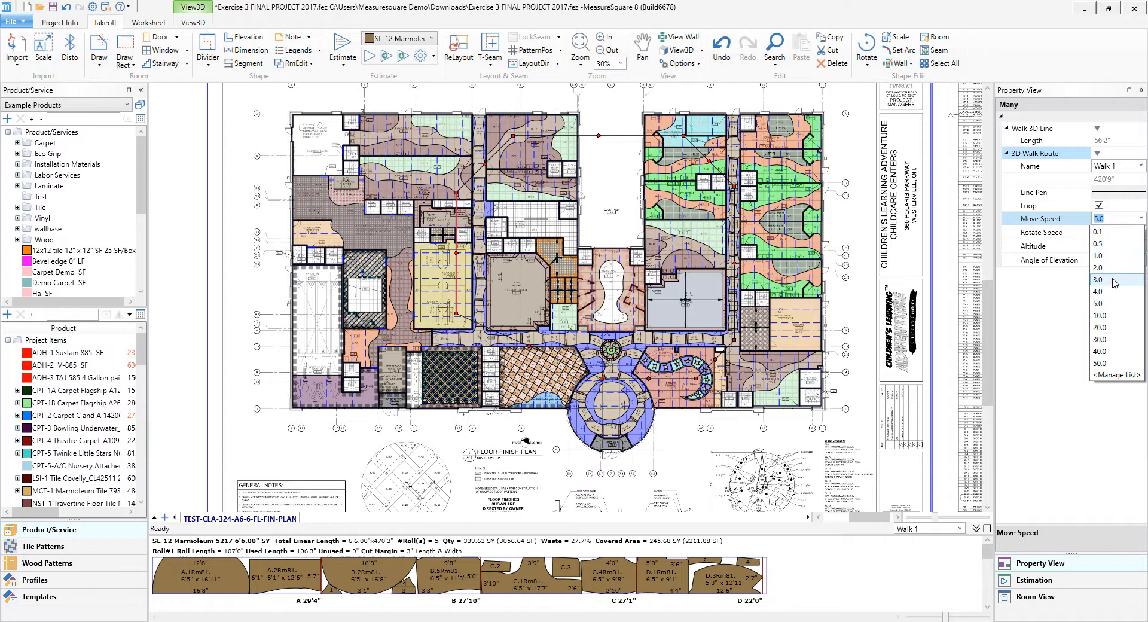
{"action": "left_click", "coordinate": [1100, 280]}
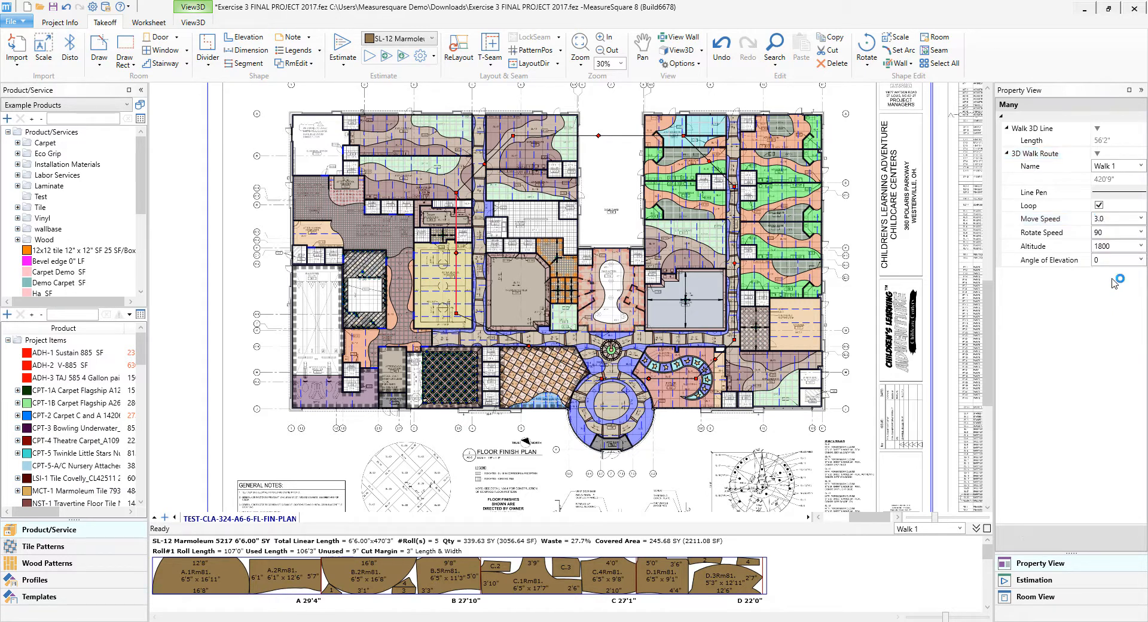
{"action": "left_click", "coordinate": [1138, 261]}
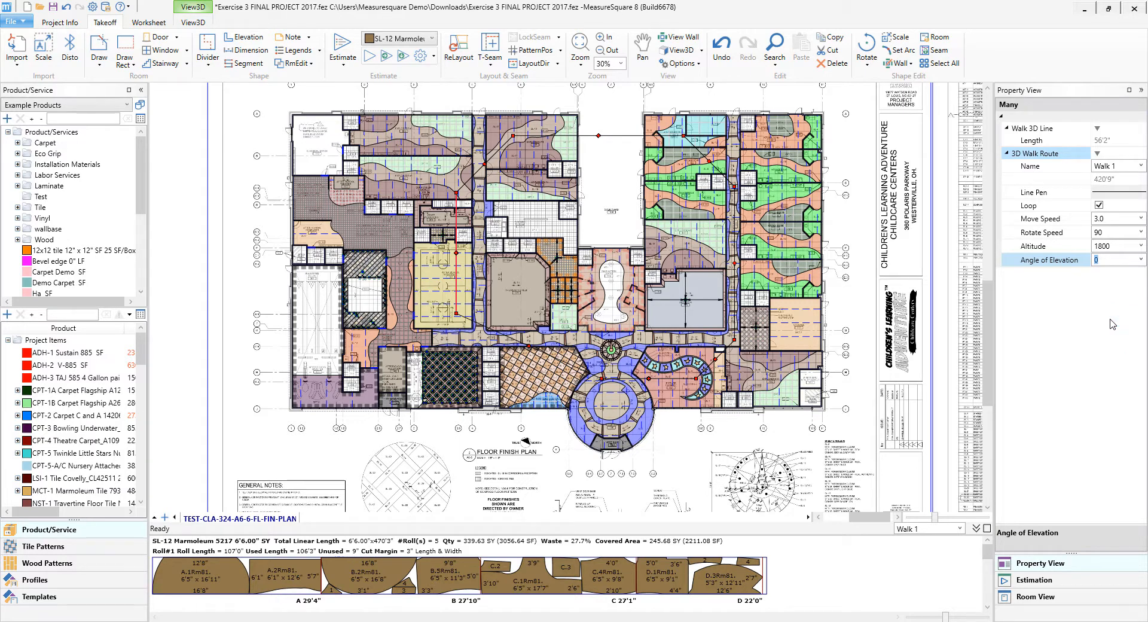
{"action": "type", "text": "-30"}
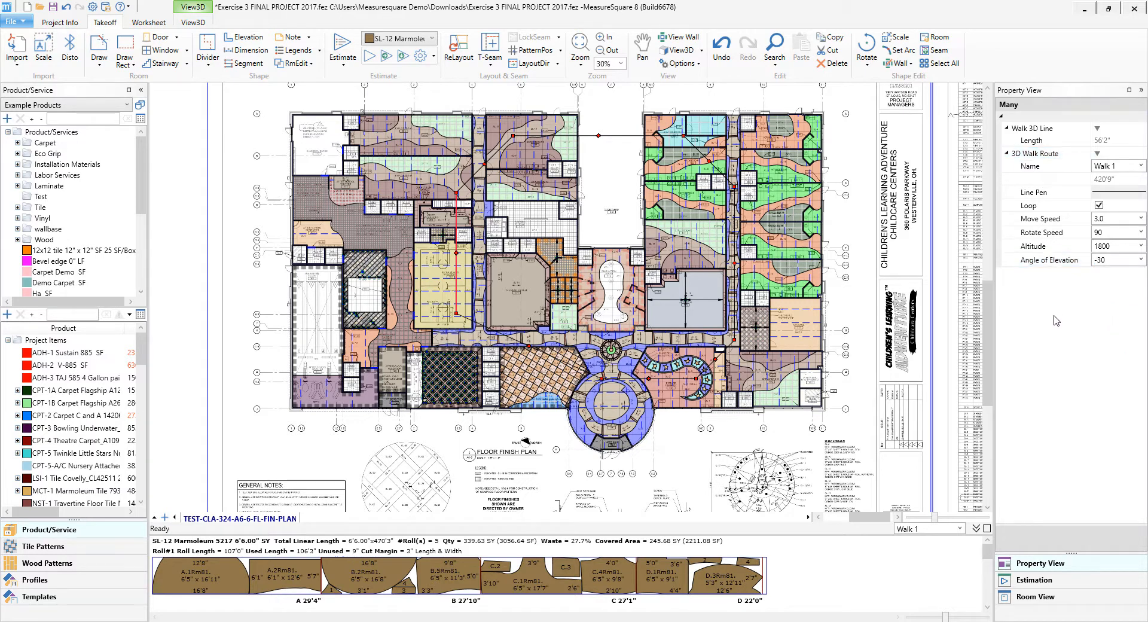
{"action": "left_click", "coordinate": [1140, 232]}
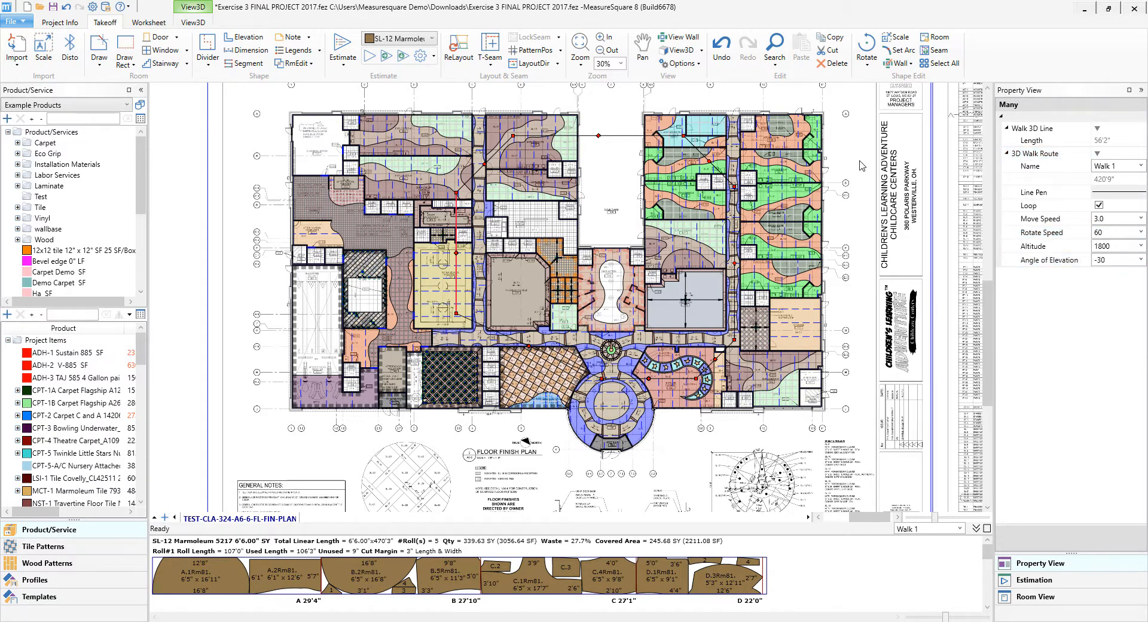
Start Set Arc to curve walk route segments, lengthening it to 434'5".
{"action": "left_click", "coordinate": [899, 49]}
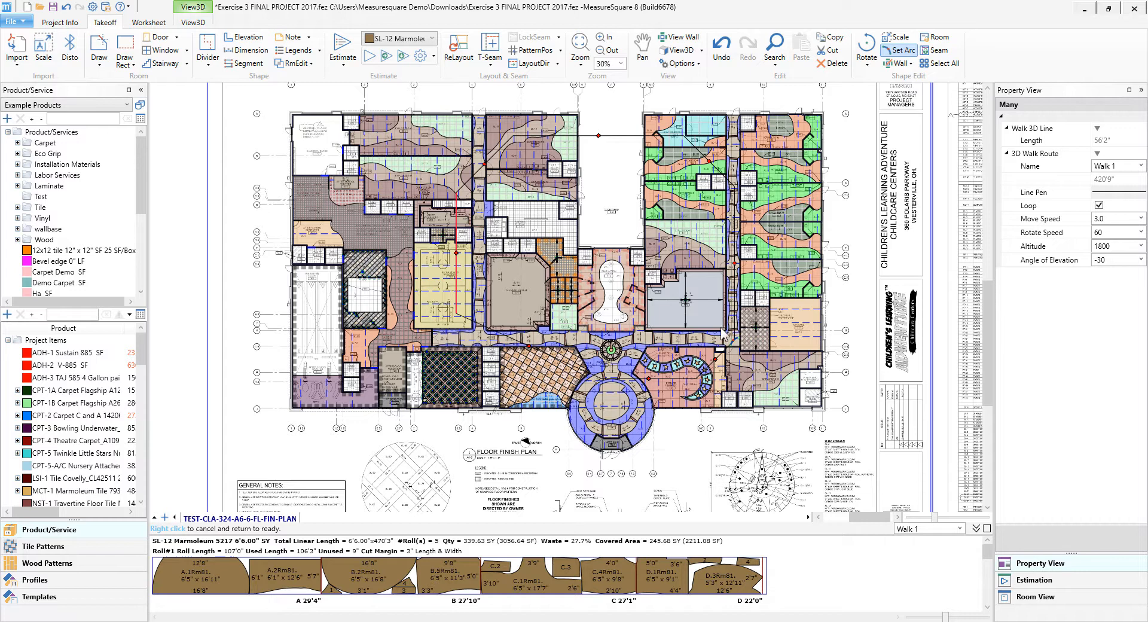
{"action": "mouse_move", "coordinate": [719, 366]}
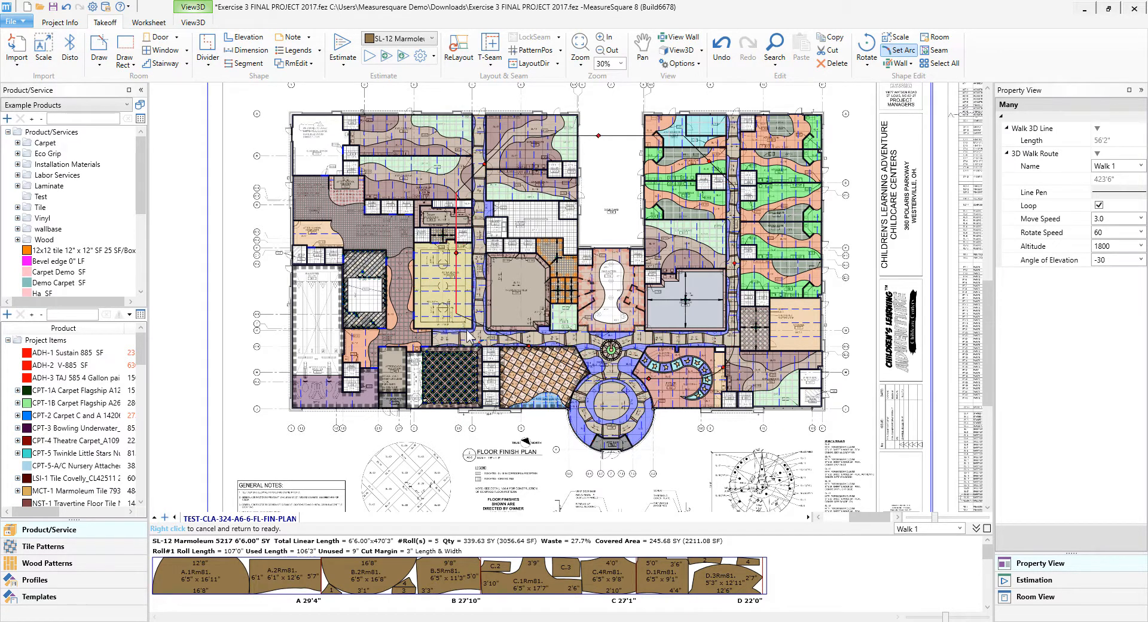
{"action": "mouse_move", "coordinate": [527, 351]}
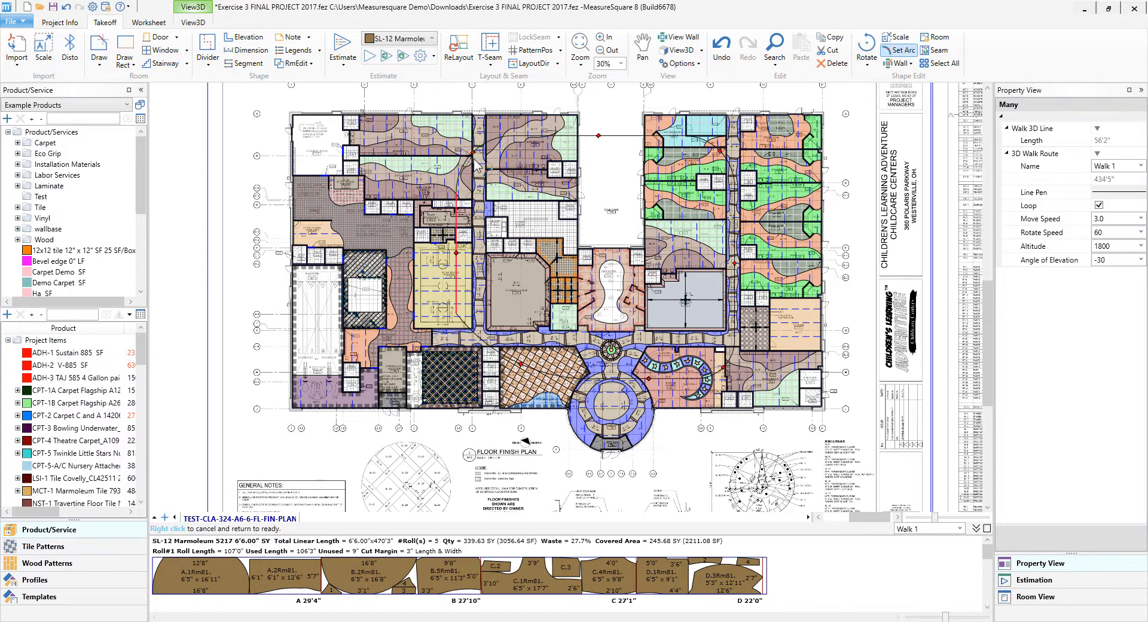
{"action": "mouse_move", "coordinate": [505, 476]}
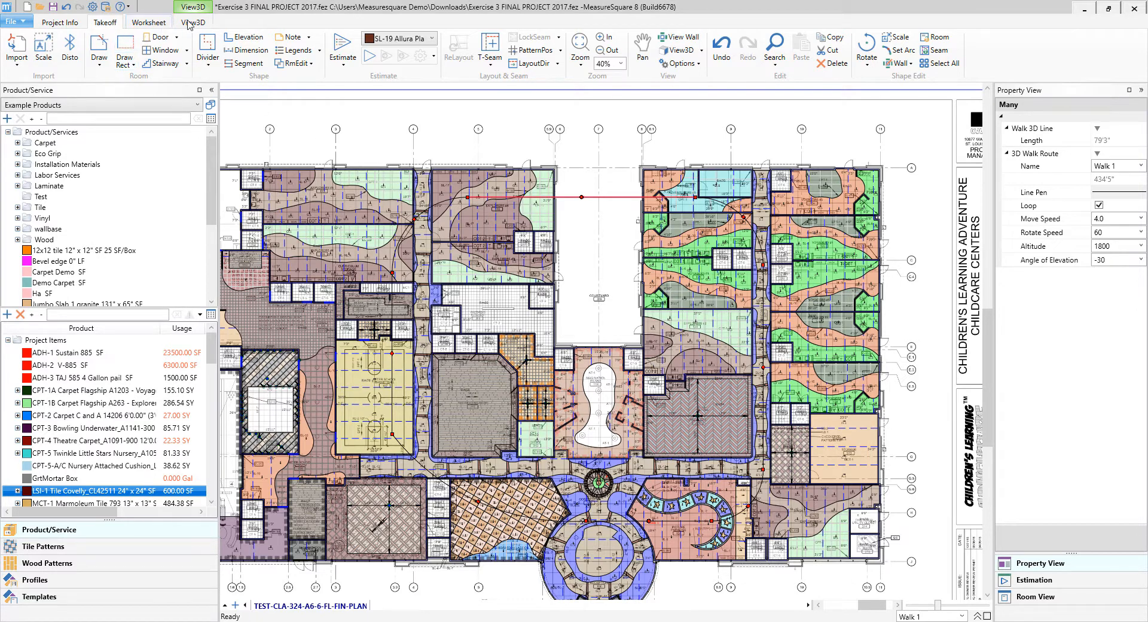
Switch the floor plan to the View3D model and open the Reset View list.
{"action": "left_click", "coordinate": [193, 22]}
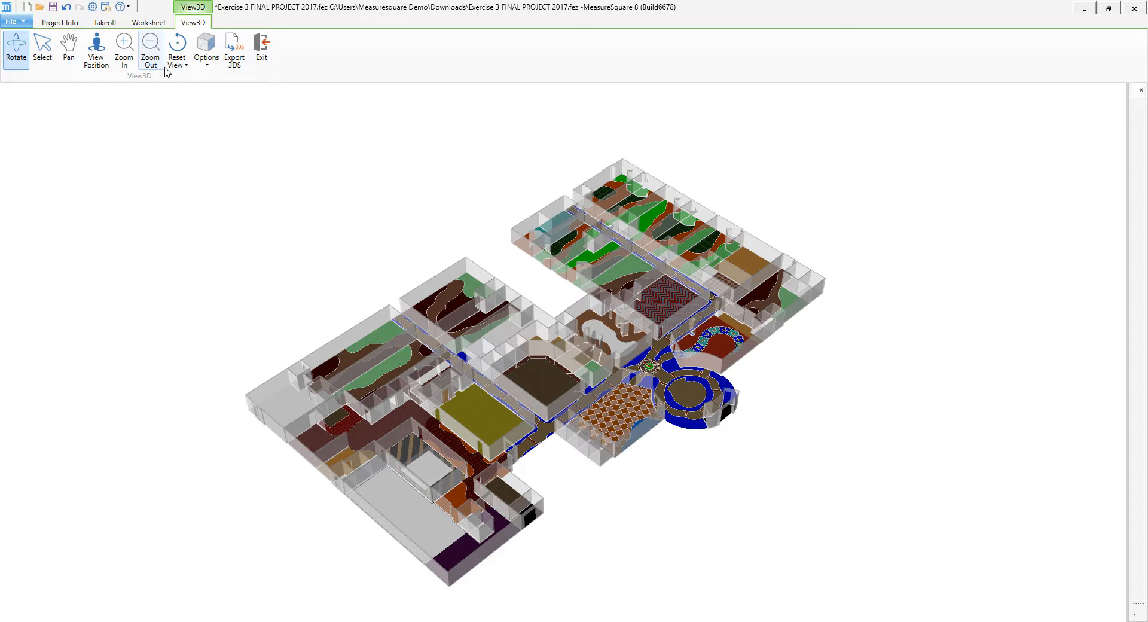
{"action": "left_click", "coordinate": [177, 50]}
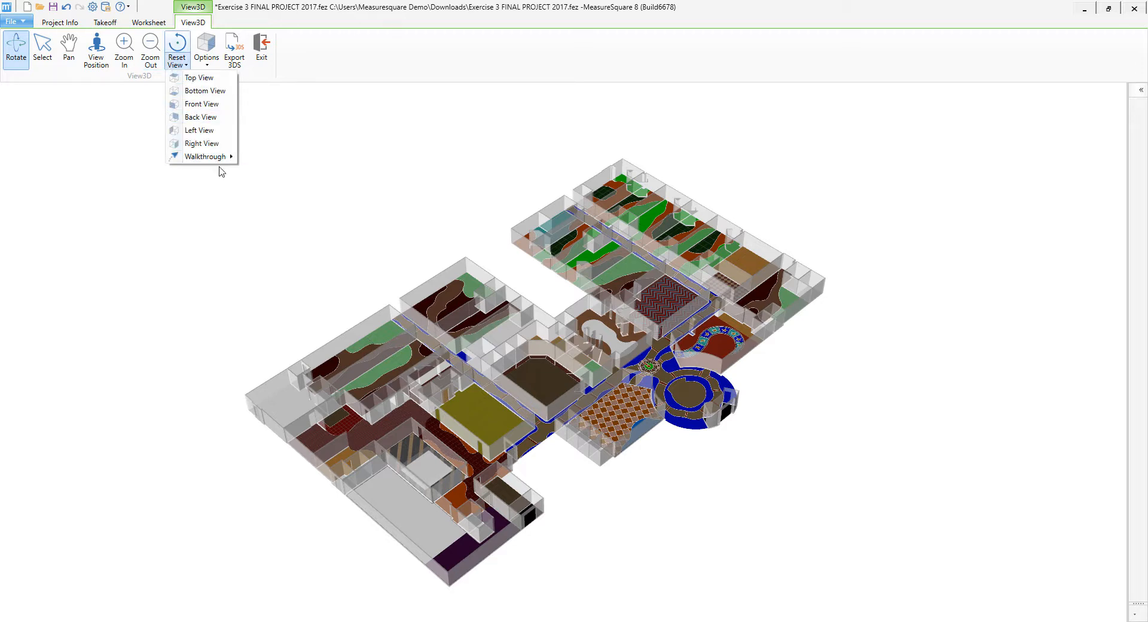